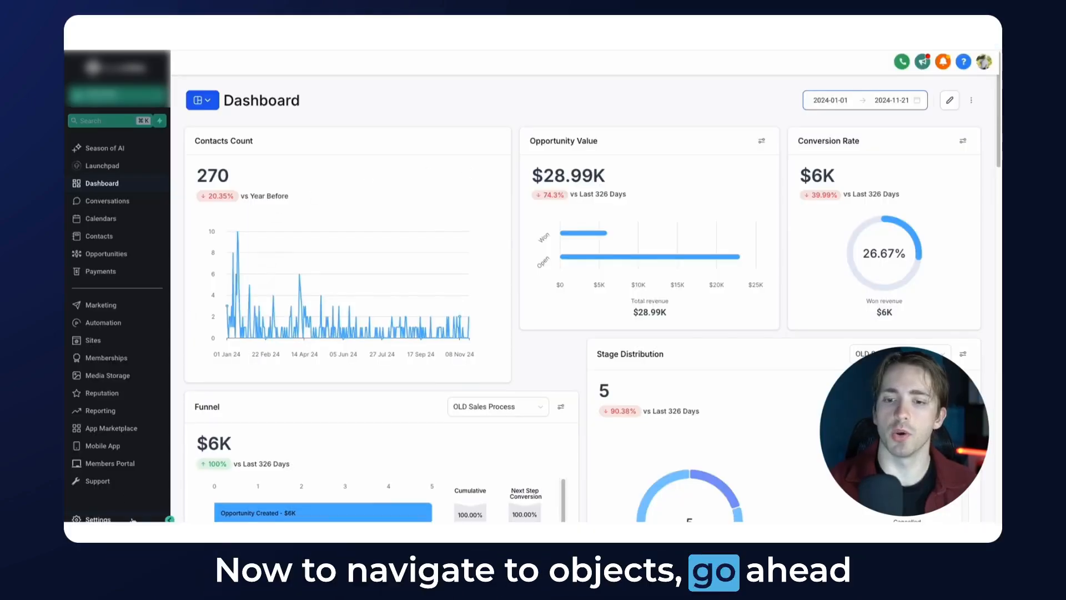
Navigate to Settings > Objects and open the Contacts object's associations page
click(97, 519)
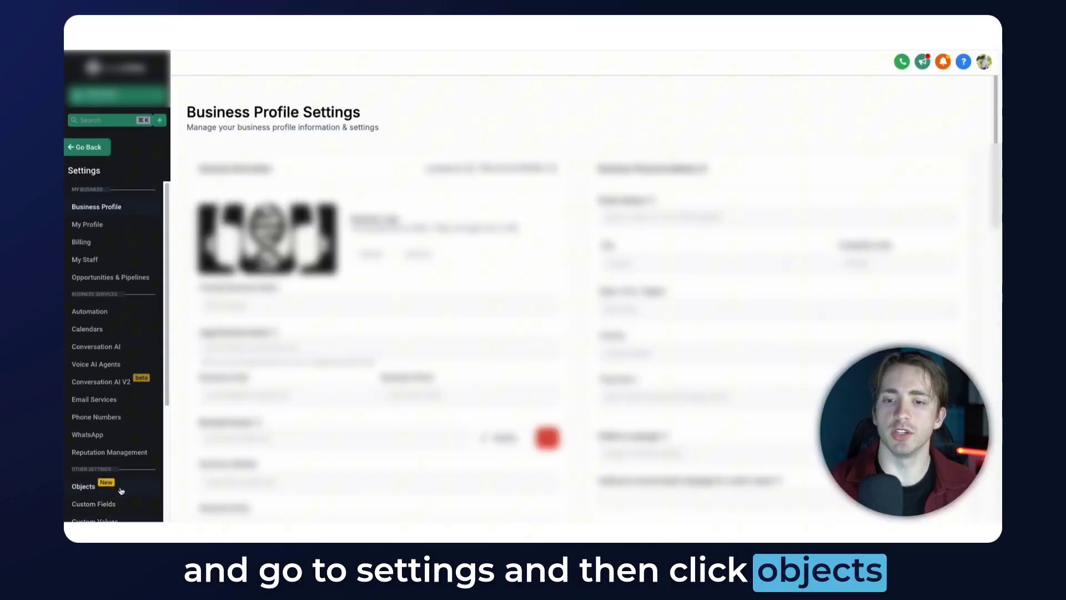
click(82, 486)
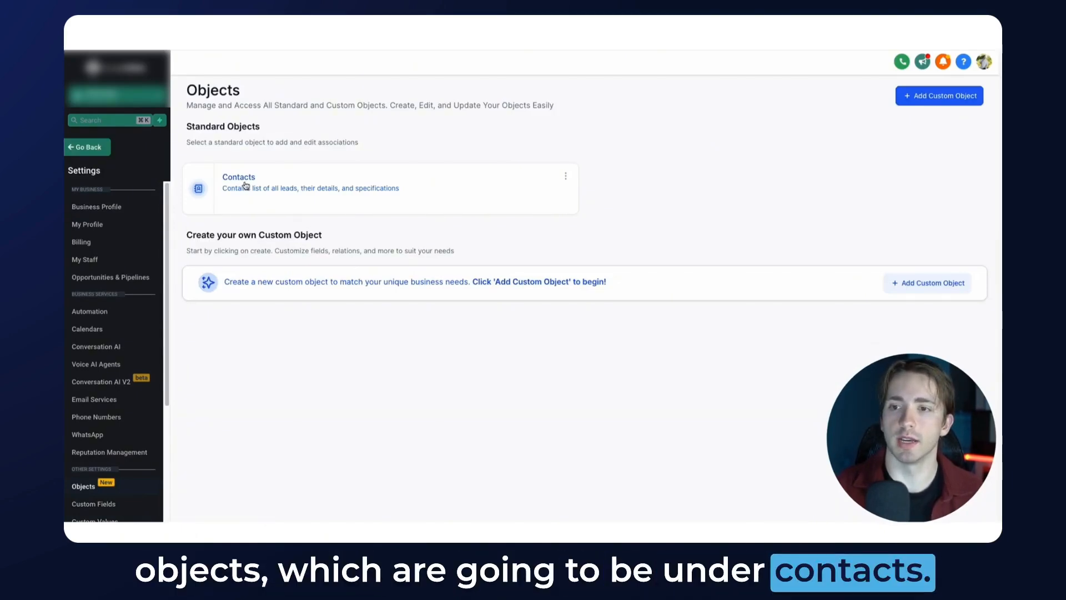
click(238, 182)
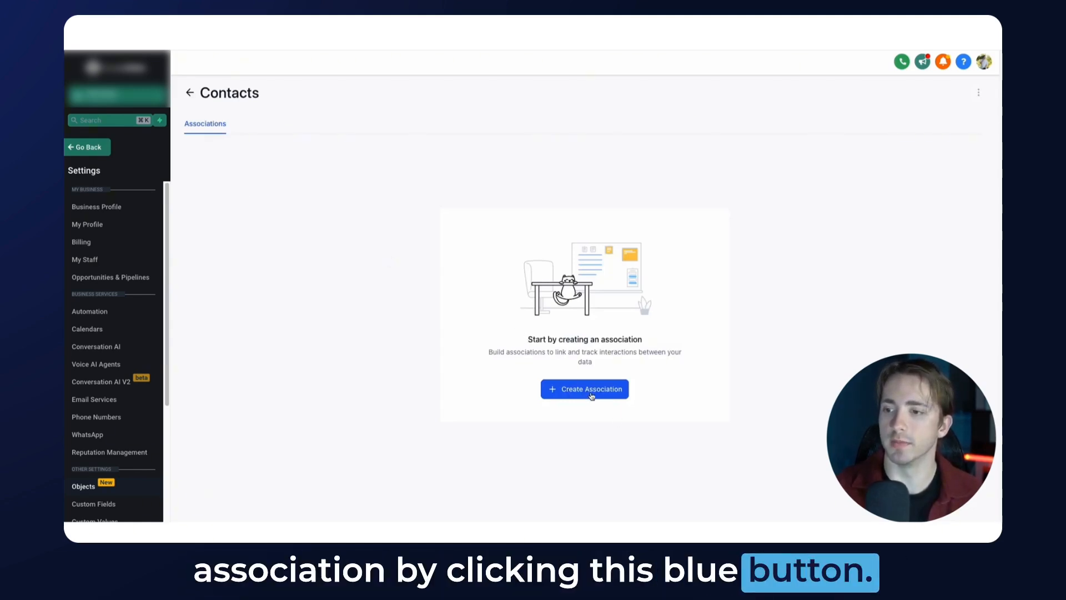
Start a new association to the Contacts object with the single label 'Spouse'
click(584, 389)
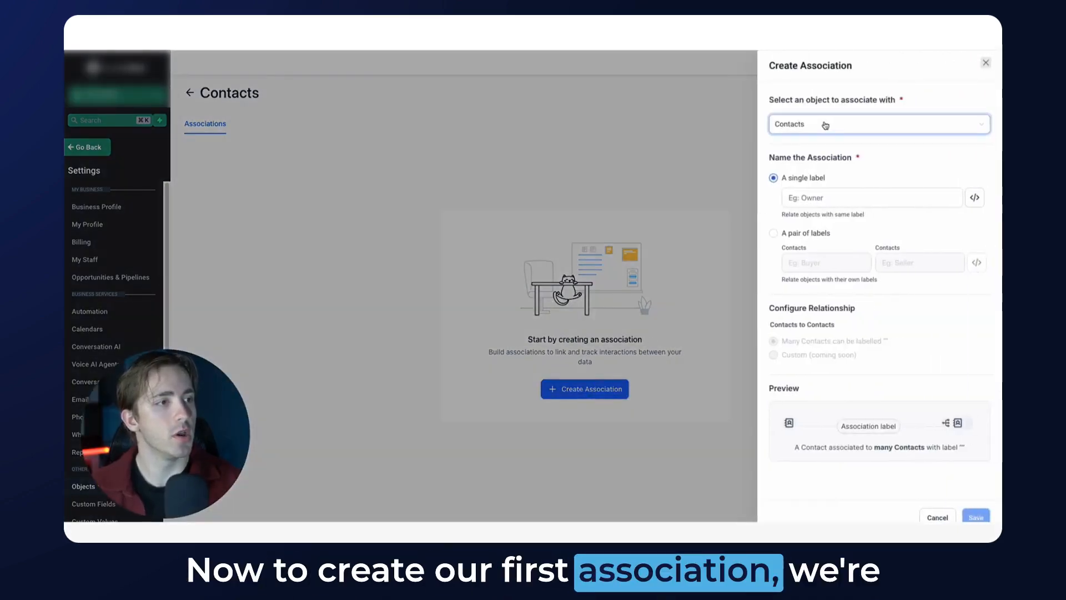
click(878, 124)
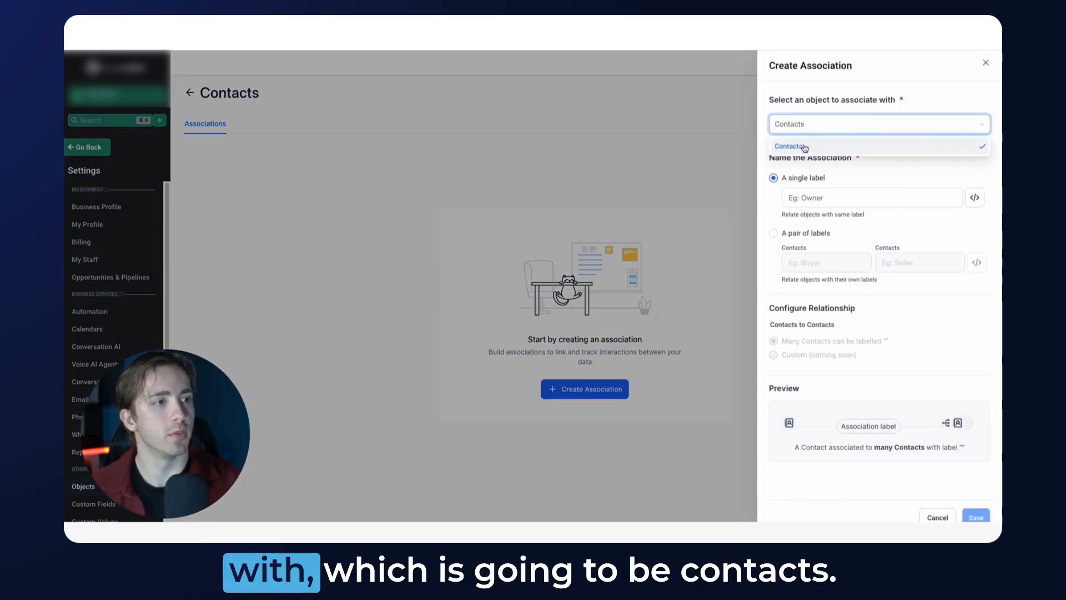
click(789, 146)
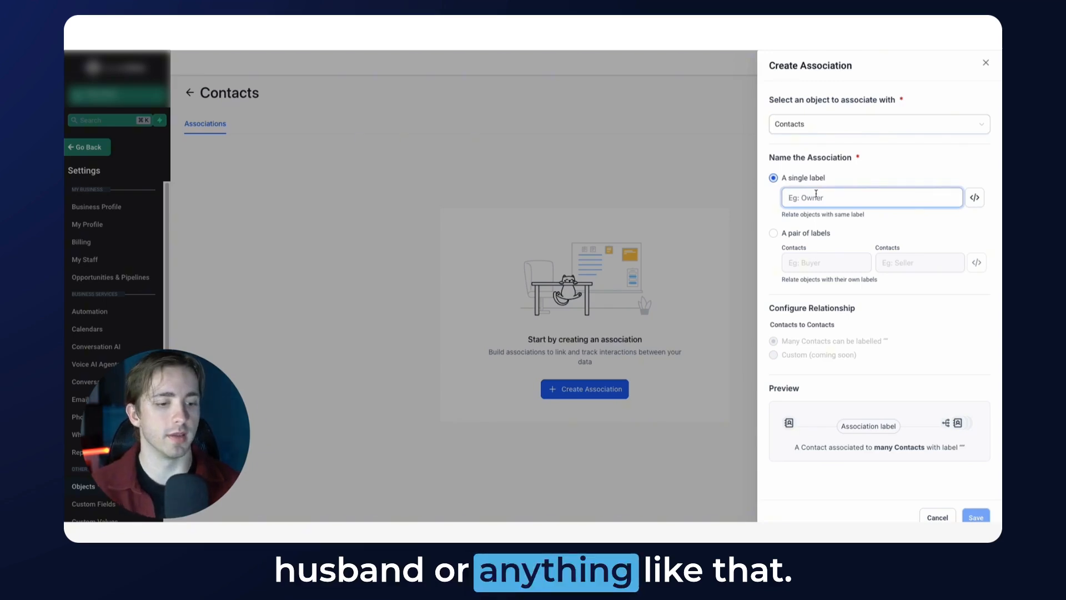
text(Spouse)
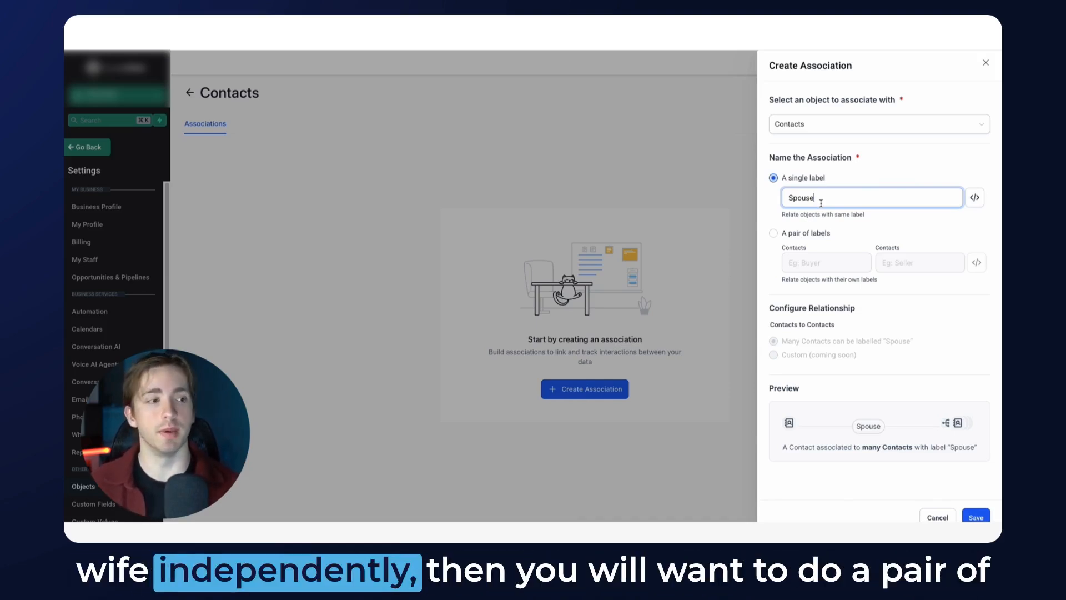
Toggle between paired and single labels, settle on the single 'Spouse' label and save
click(774, 233)
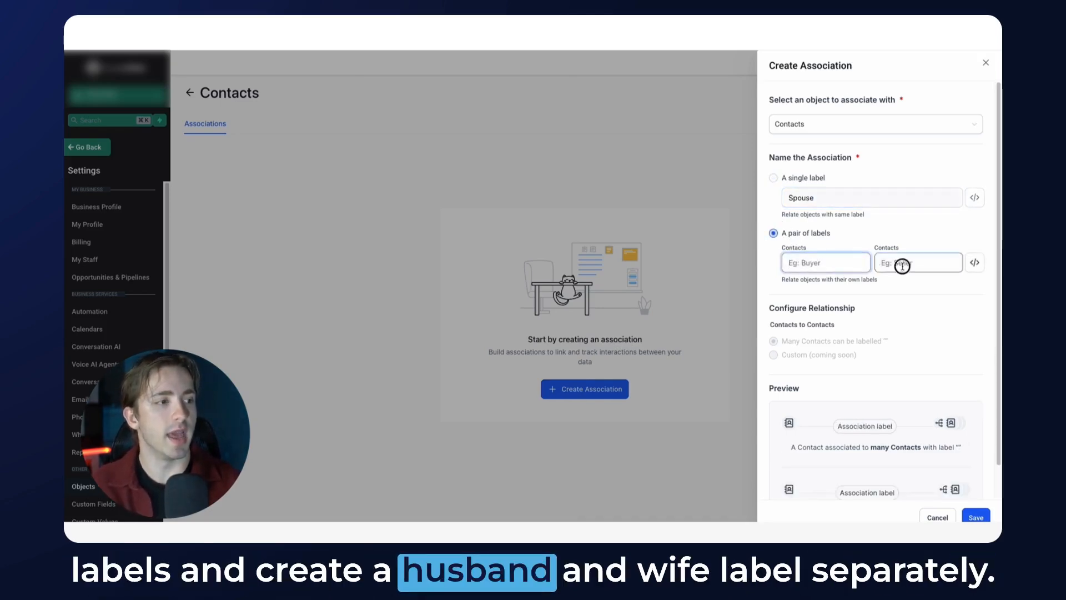
click(918, 262)
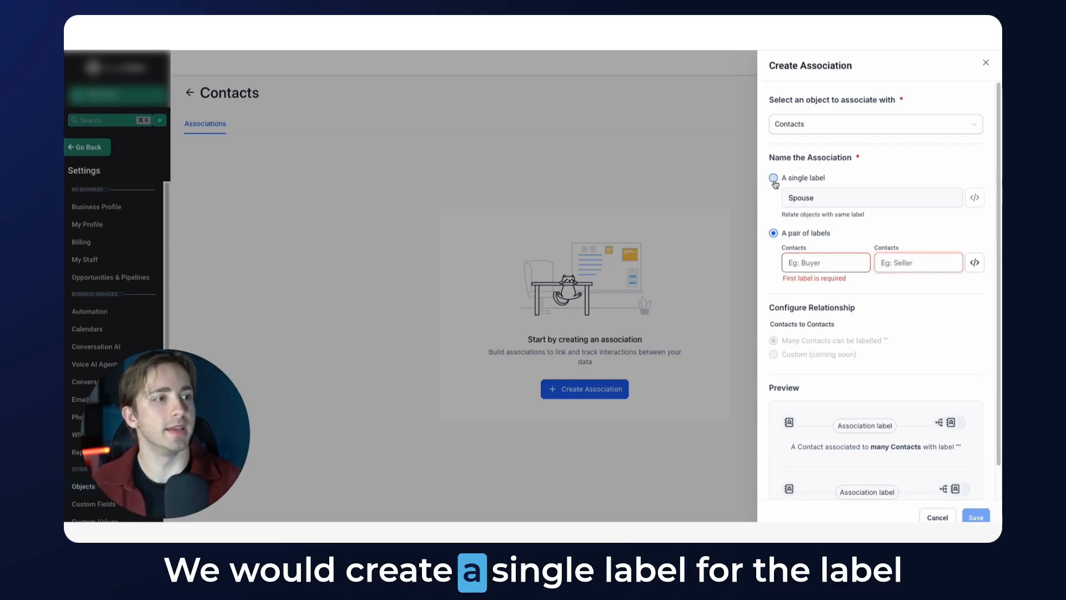
click(775, 178)
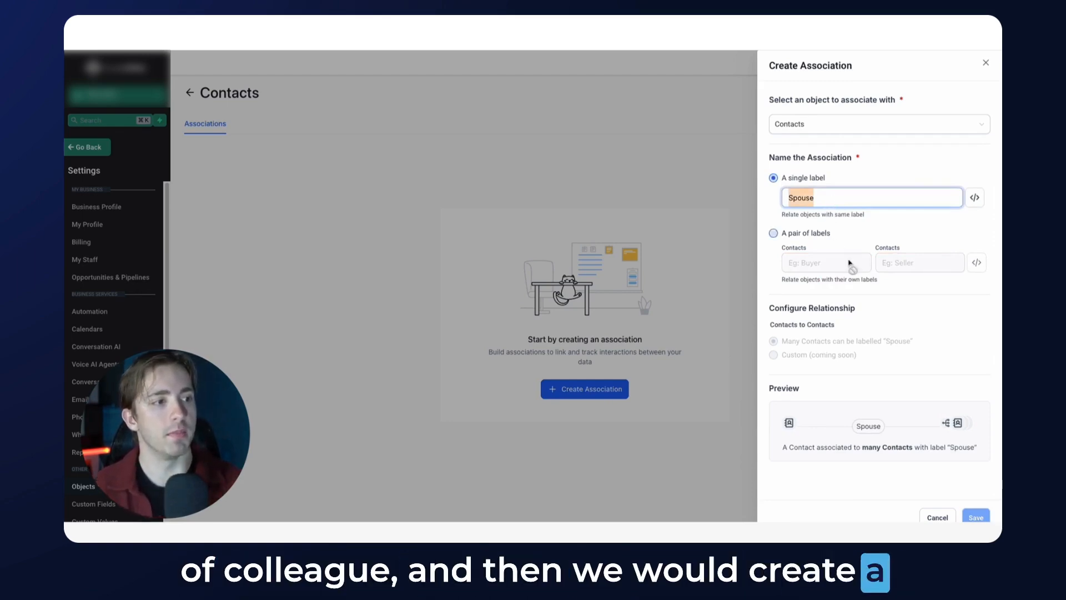
click(774, 233)
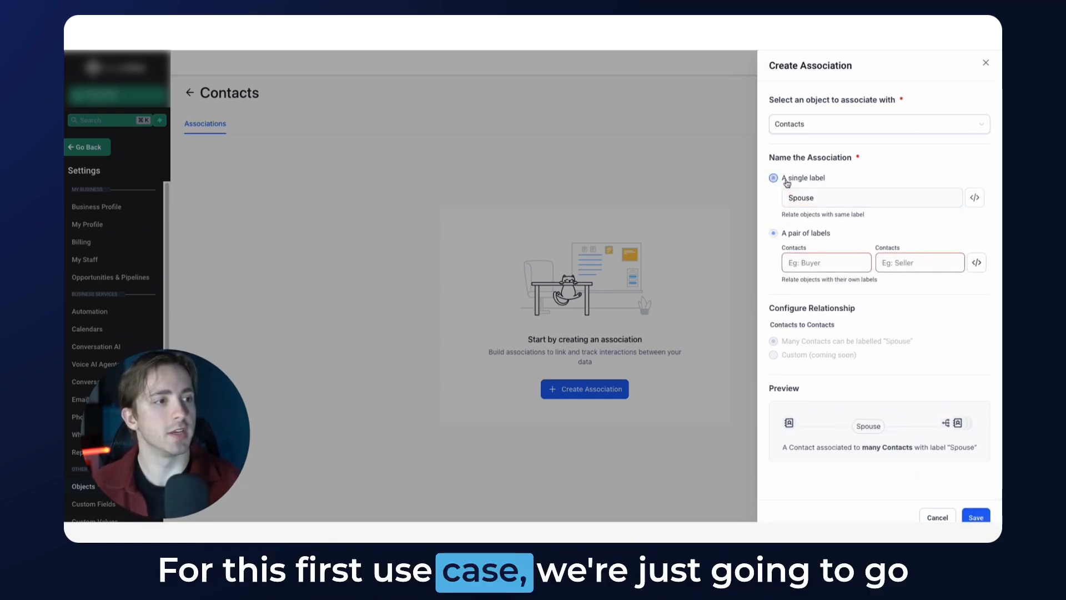
click(773, 178)
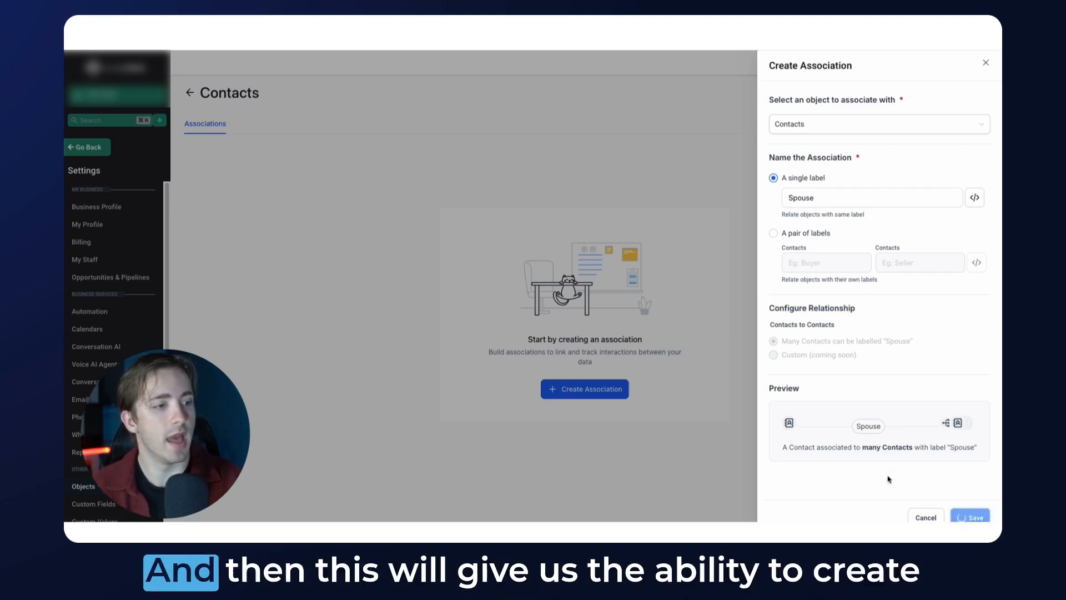
click(972, 518)
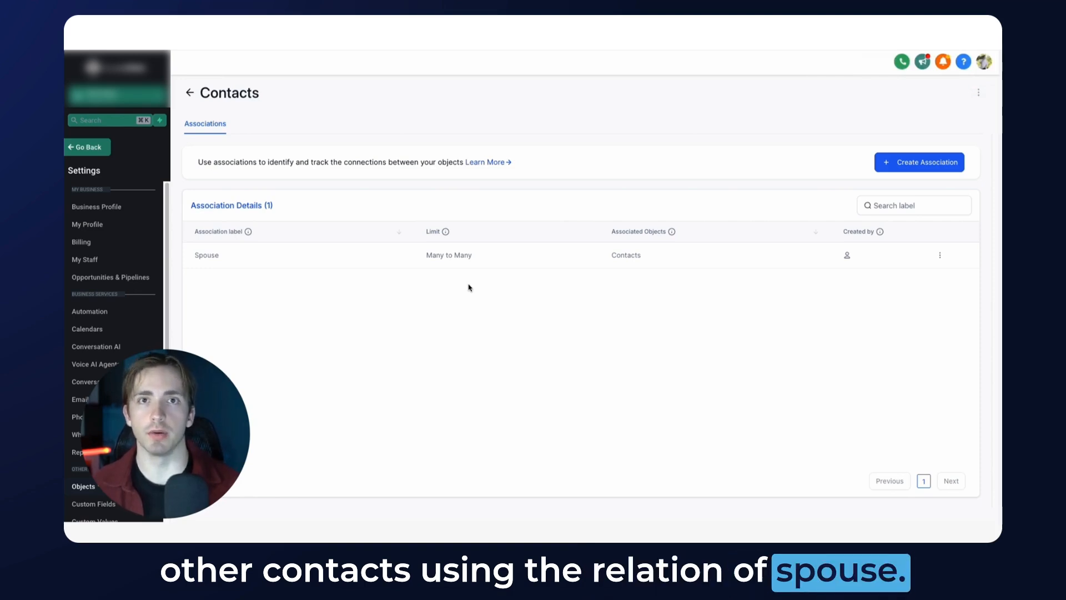
mouse_move(625, 275)
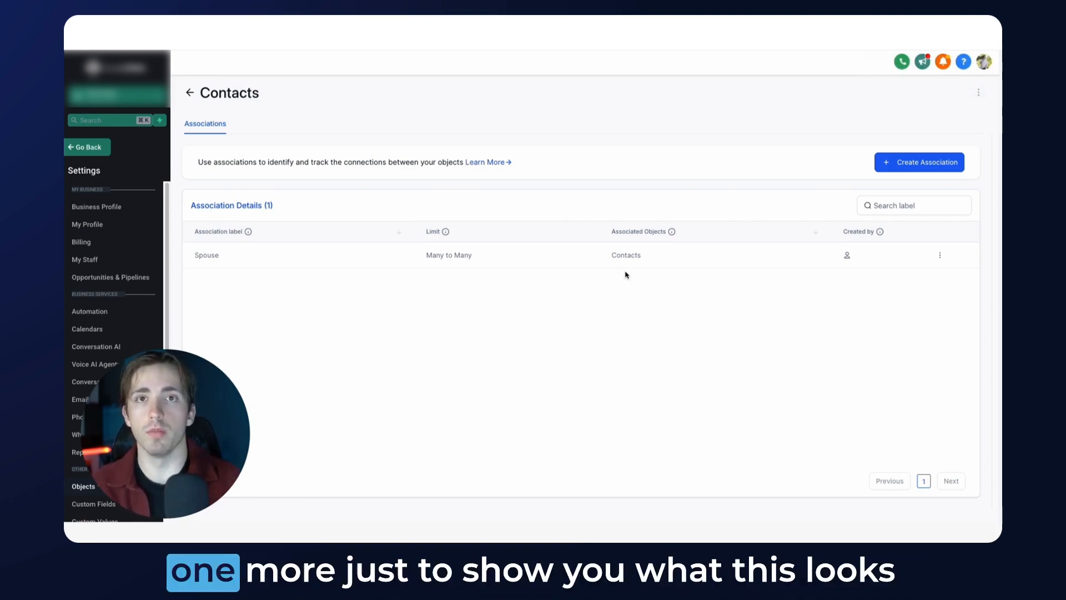
Create and save a second Contacts association with paired labels 'Husband' and 'Wife'
click(919, 162)
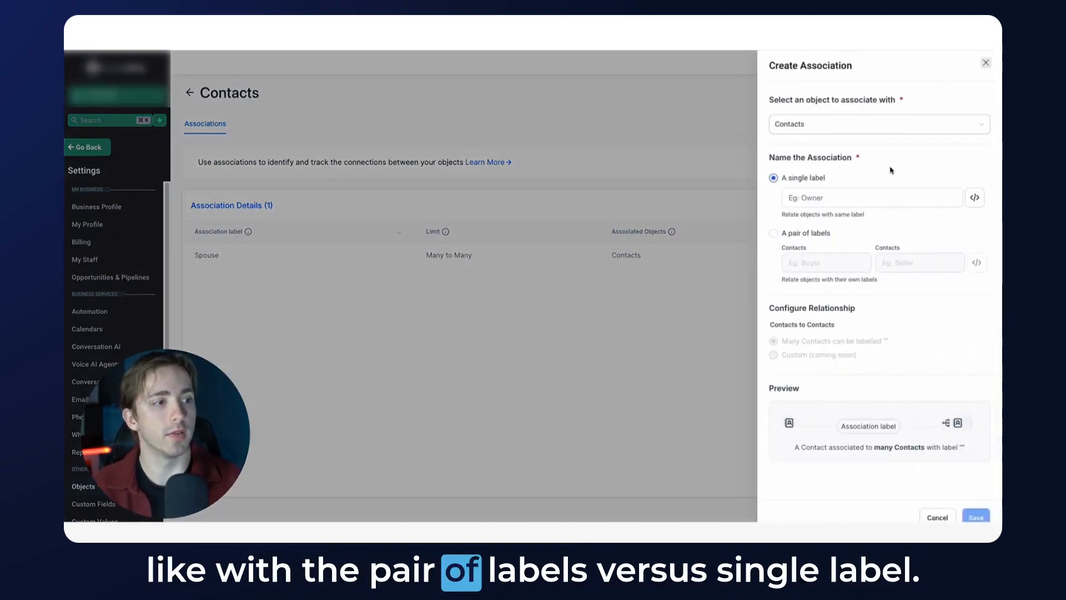
mouse_move(818, 214)
text(Wife)
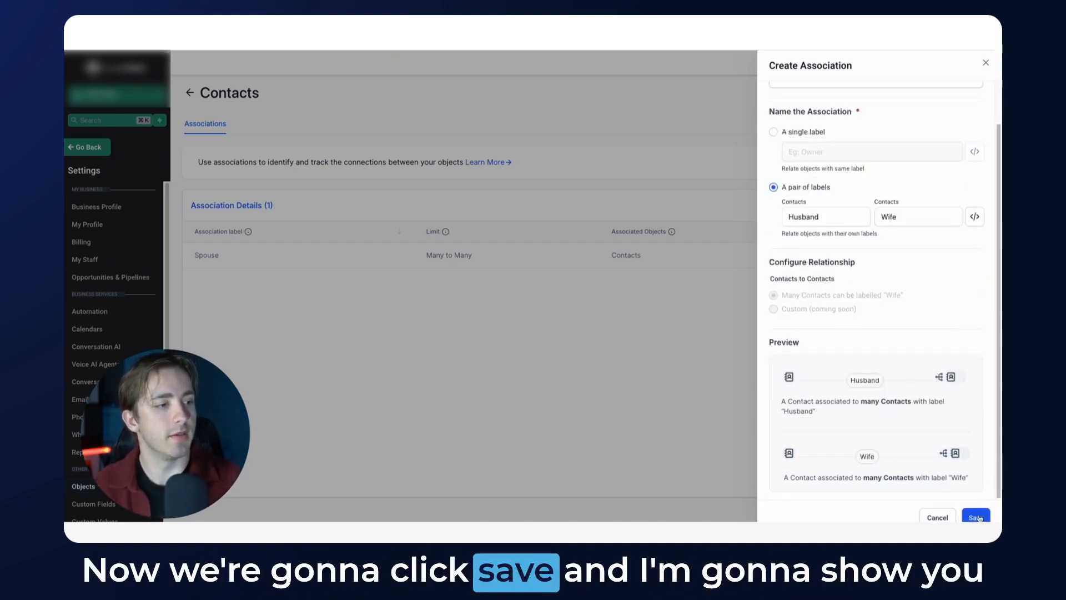
click(976, 516)
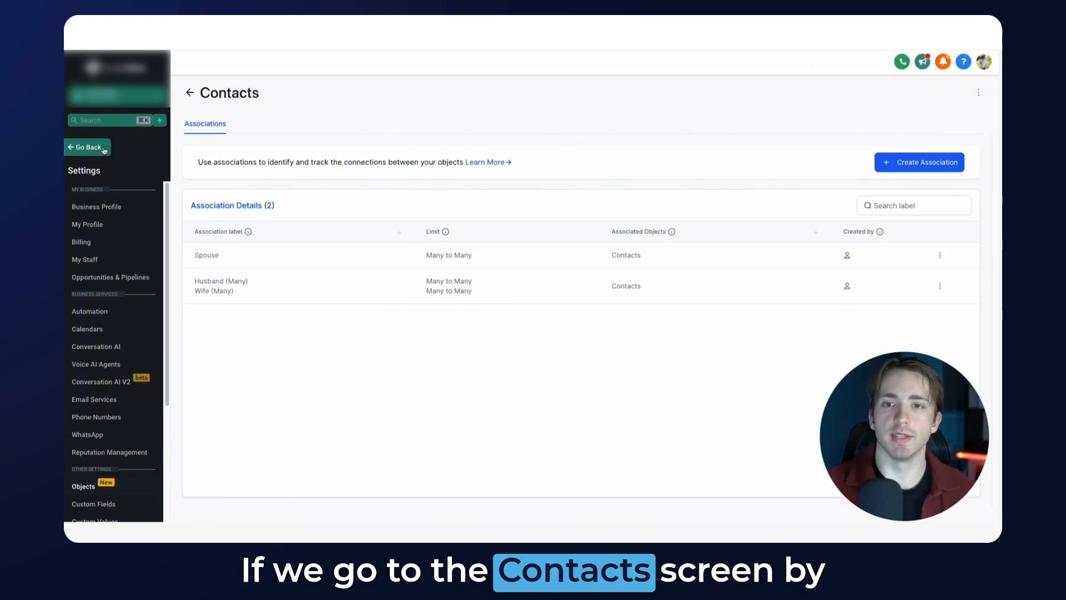
click(87, 147)
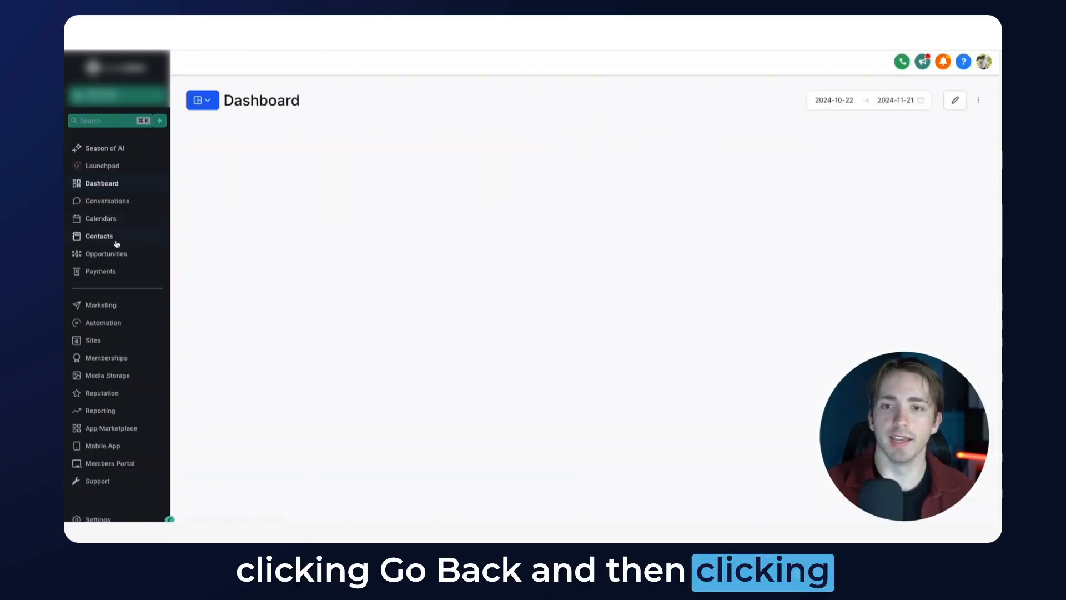
click(98, 235)
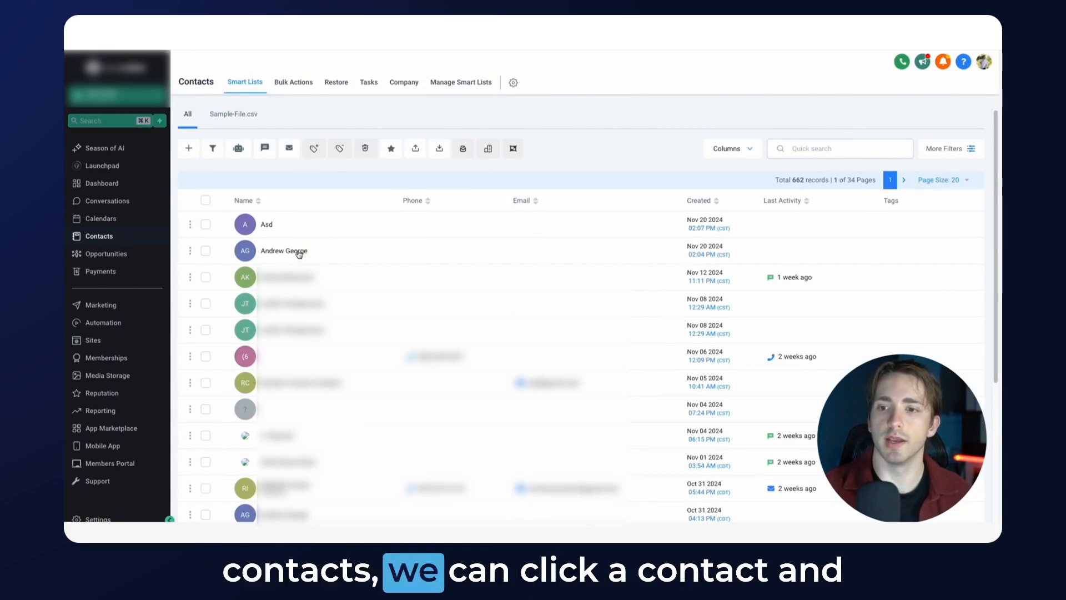
click(283, 249)
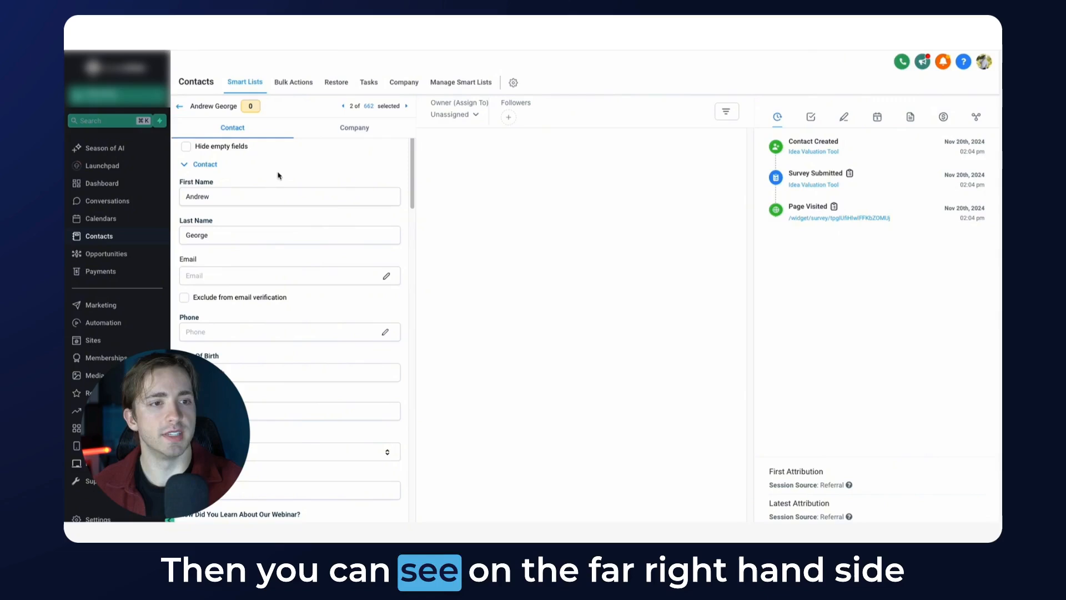
mouse_move(822, 279)
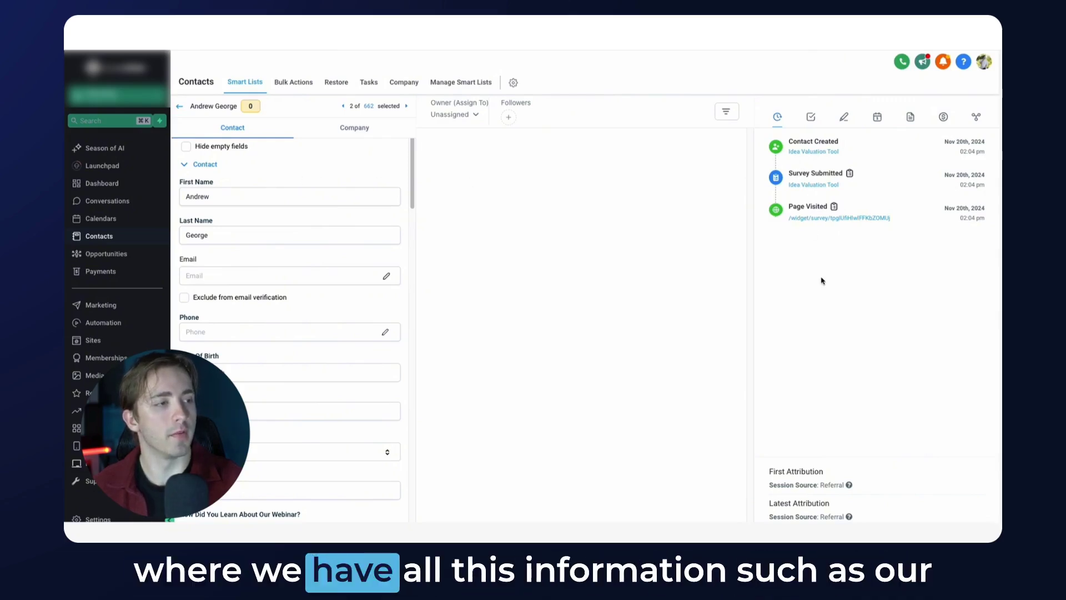
mouse_move(810, 117)
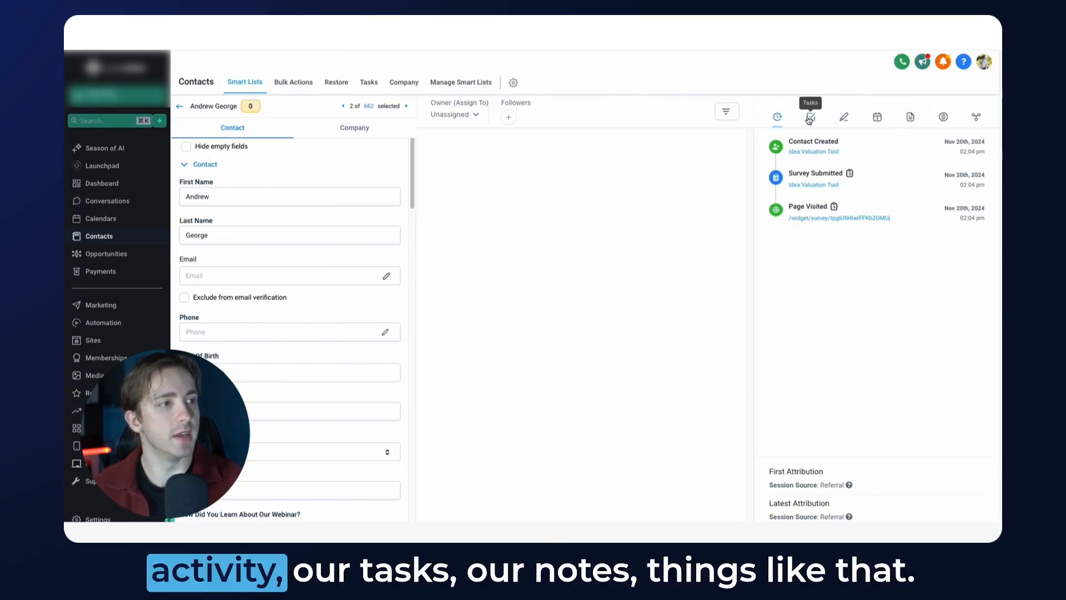
mouse_move(843, 117)
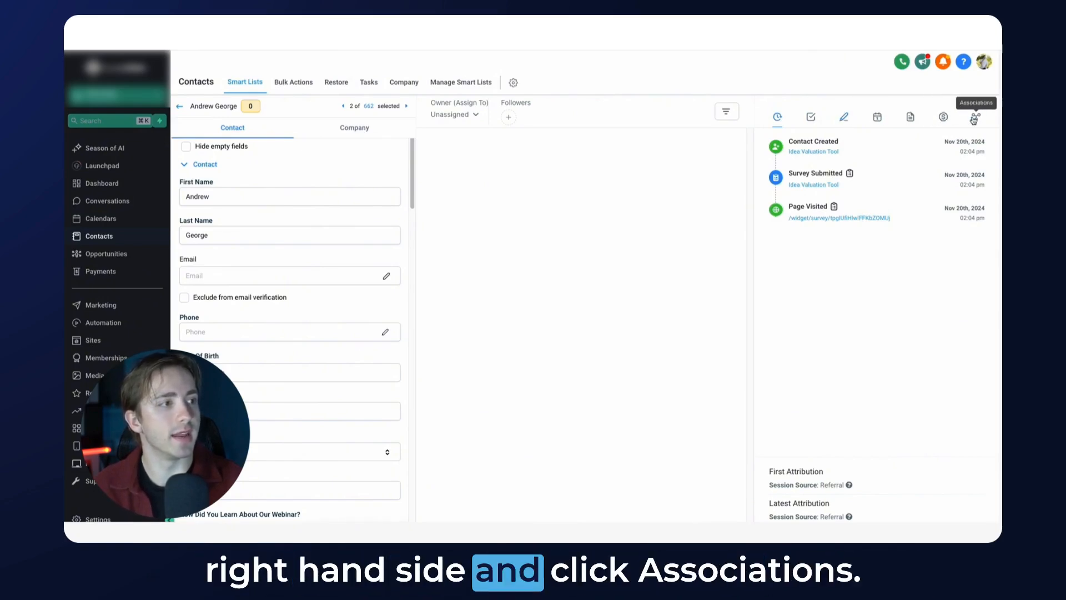
click(975, 117)
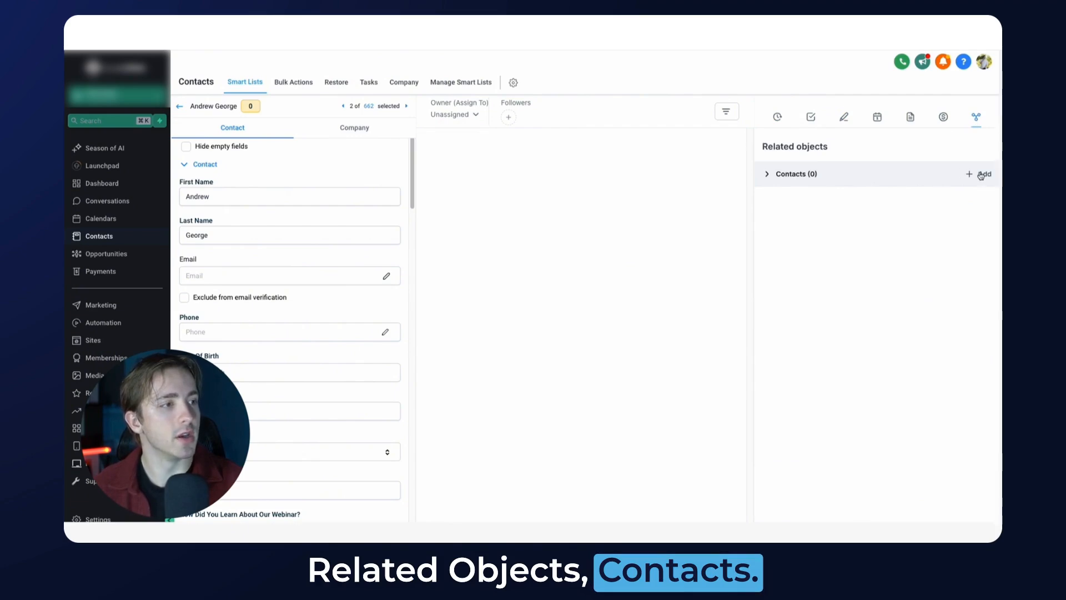
Add Jenifer Testaprocess as a related contact to Andrew George labelled Spouse and save
click(979, 174)
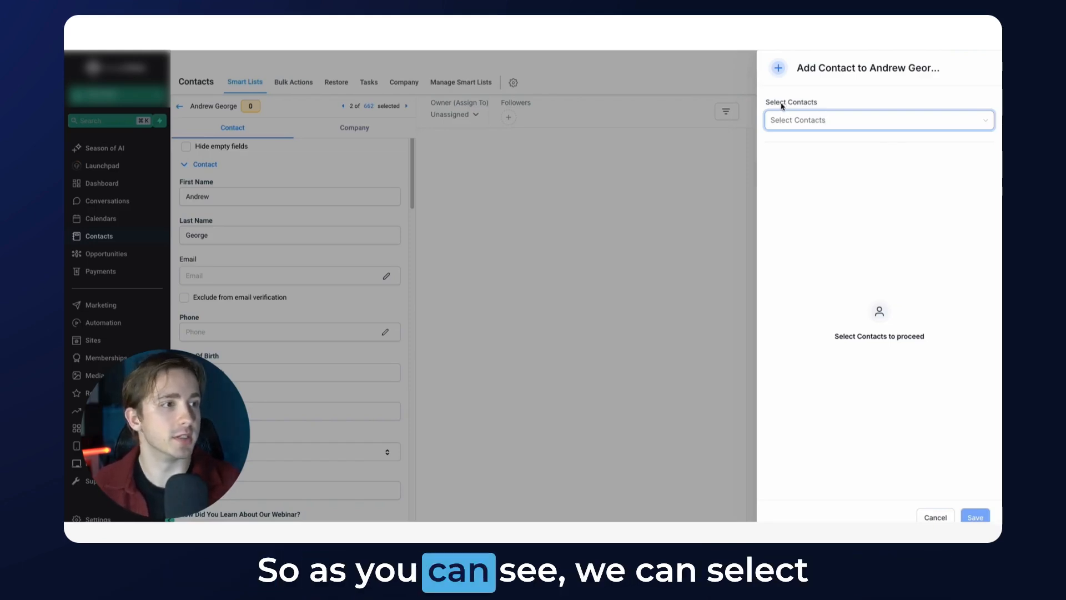
click(877, 120)
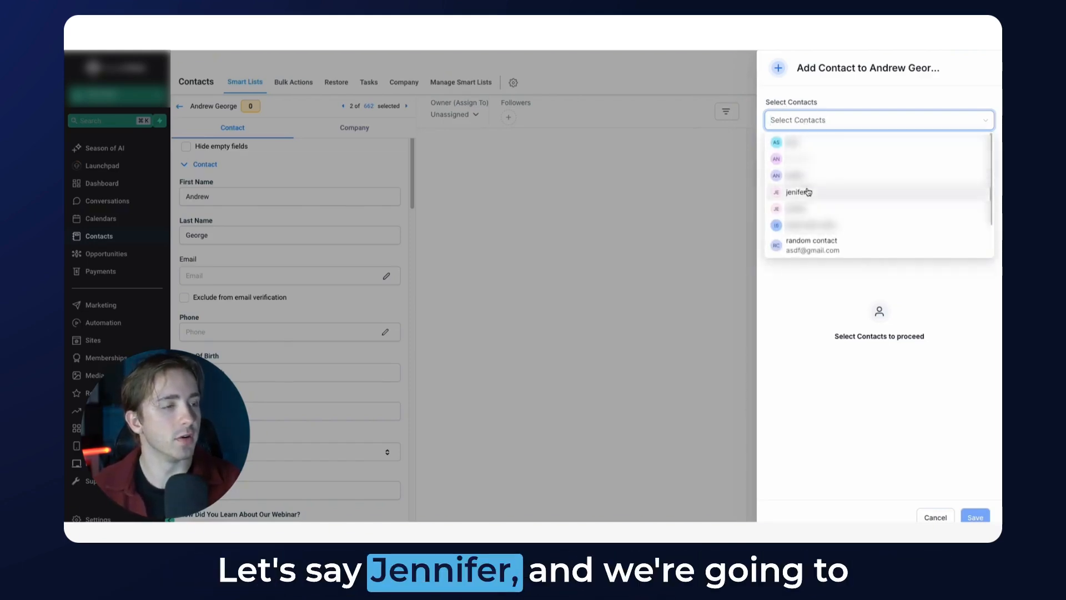
click(798, 192)
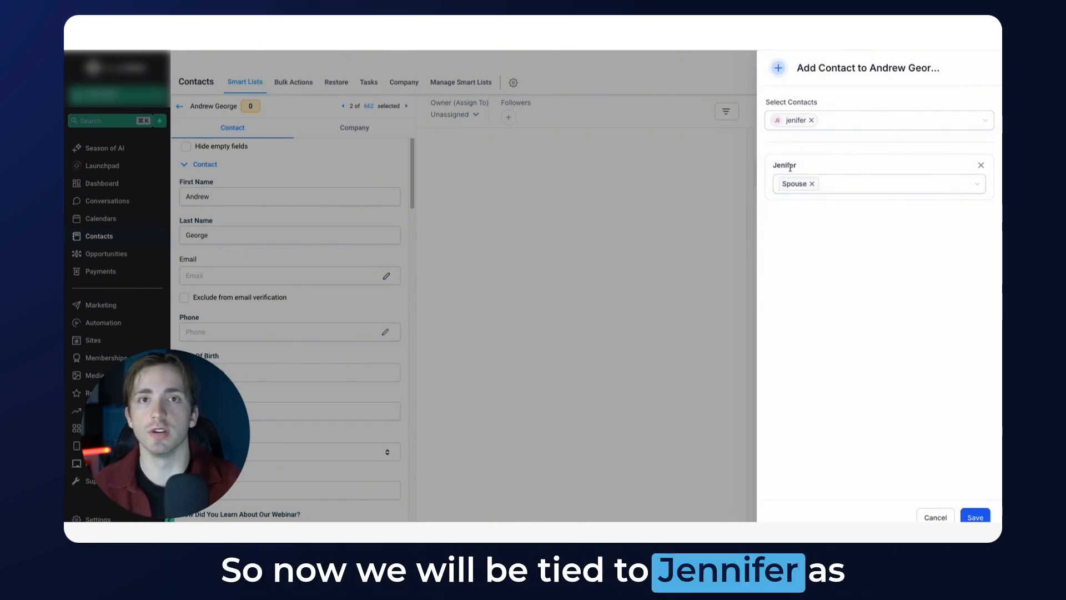
click(975, 516)
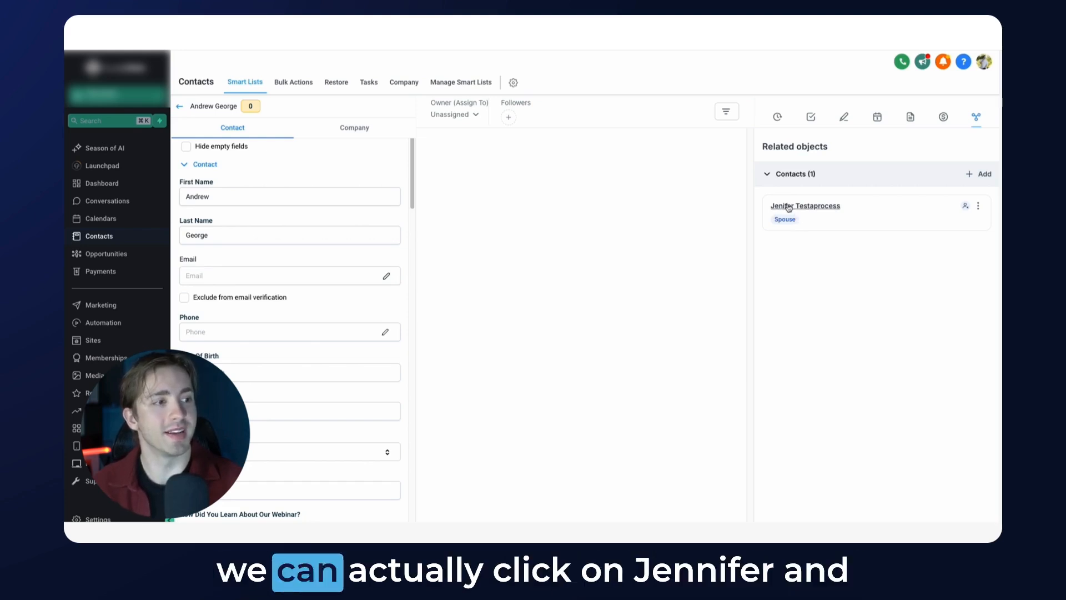
From Jenifer Testaprocess's record, link Random Contact to her labelled Husband and save
click(804, 205)
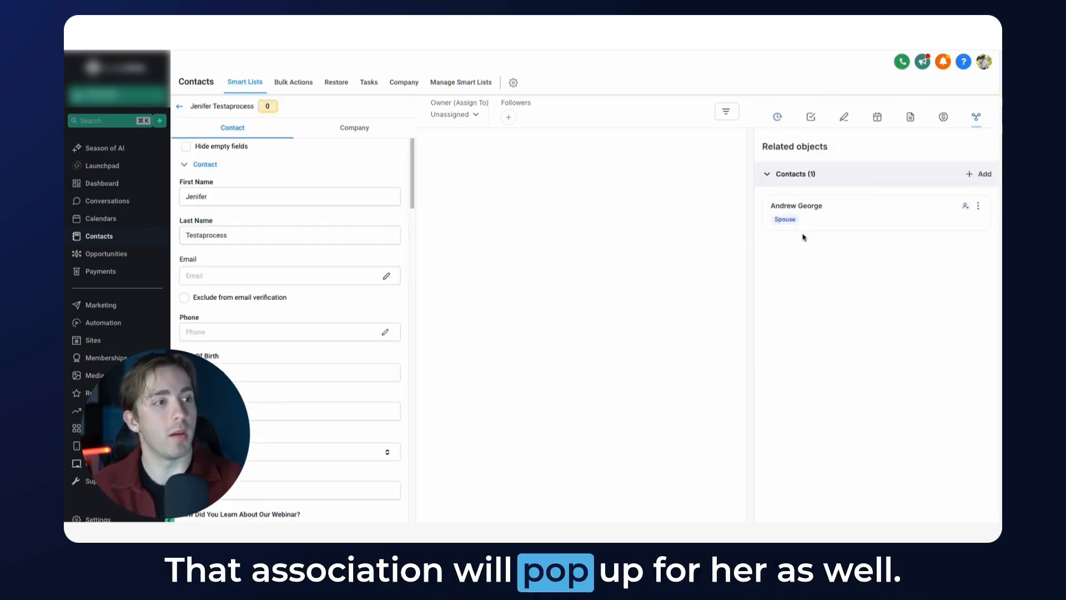
mouse_move(791, 233)
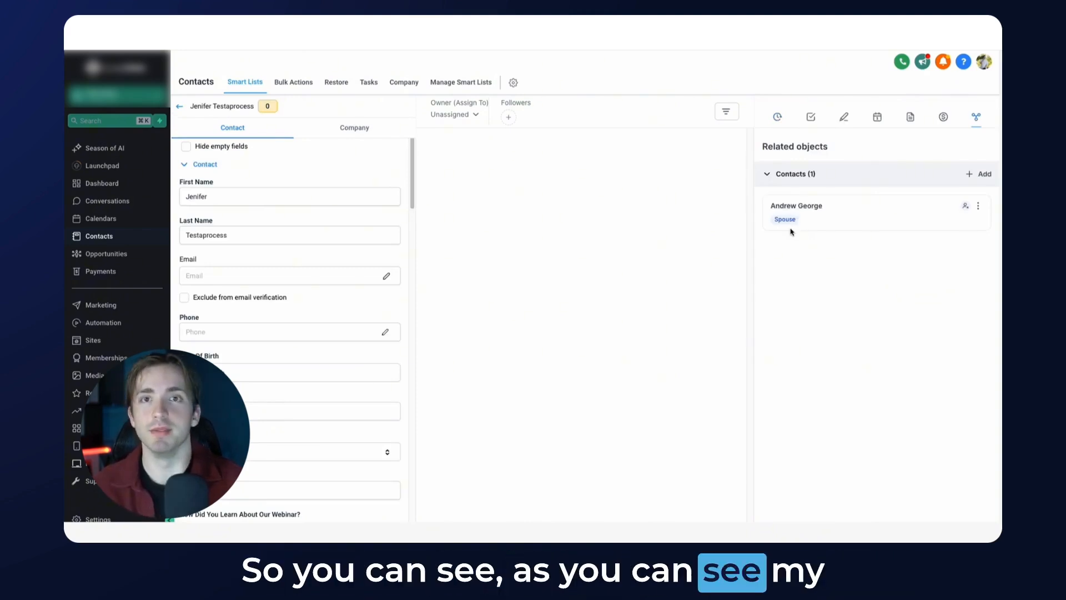
mouse_move(795, 226)
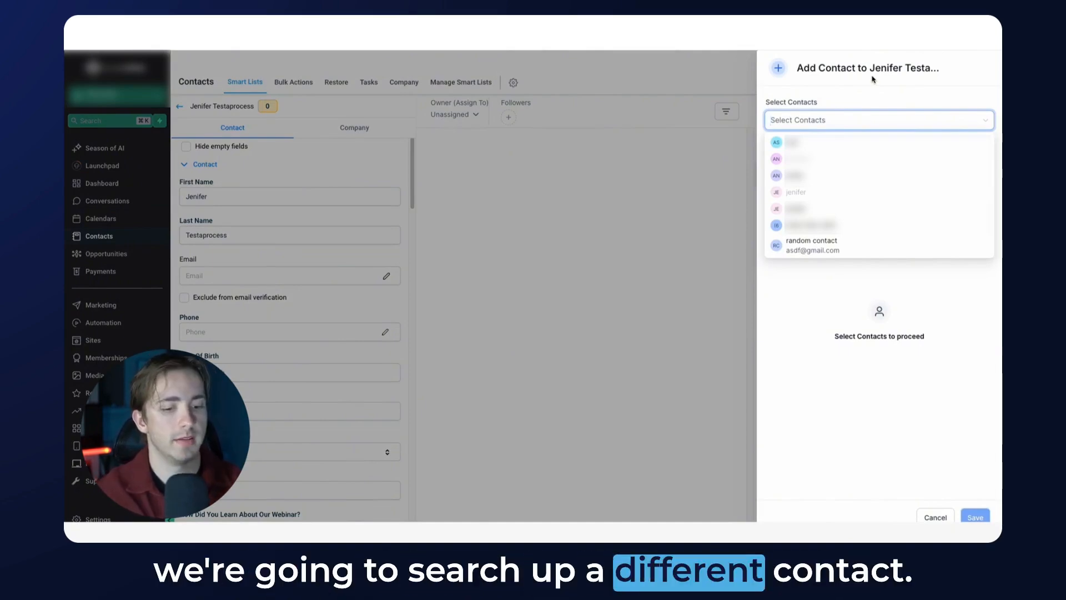
click(810, 244)
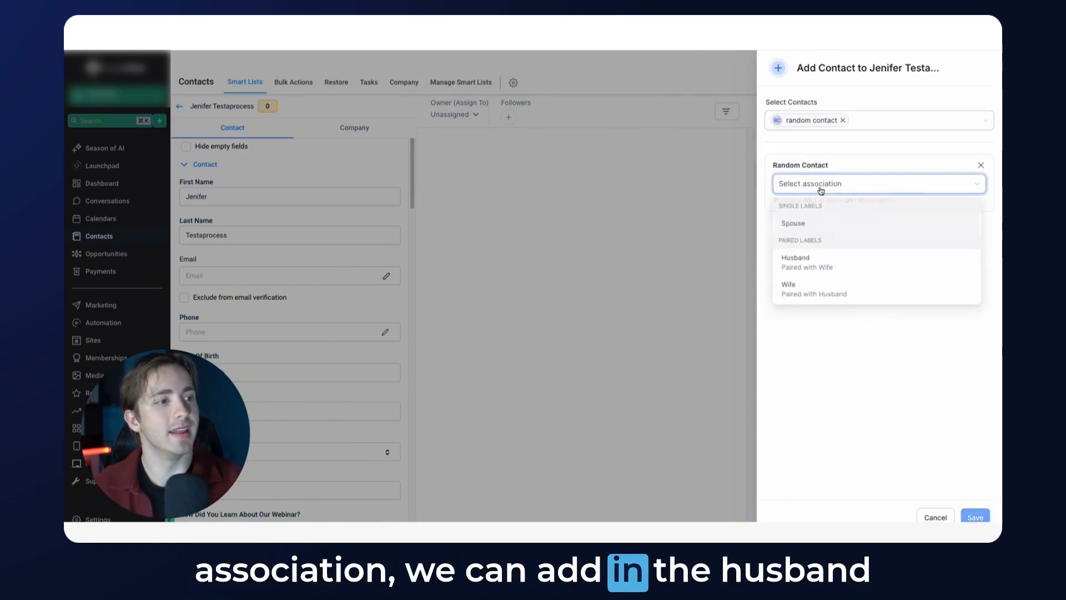
click(795, 262)
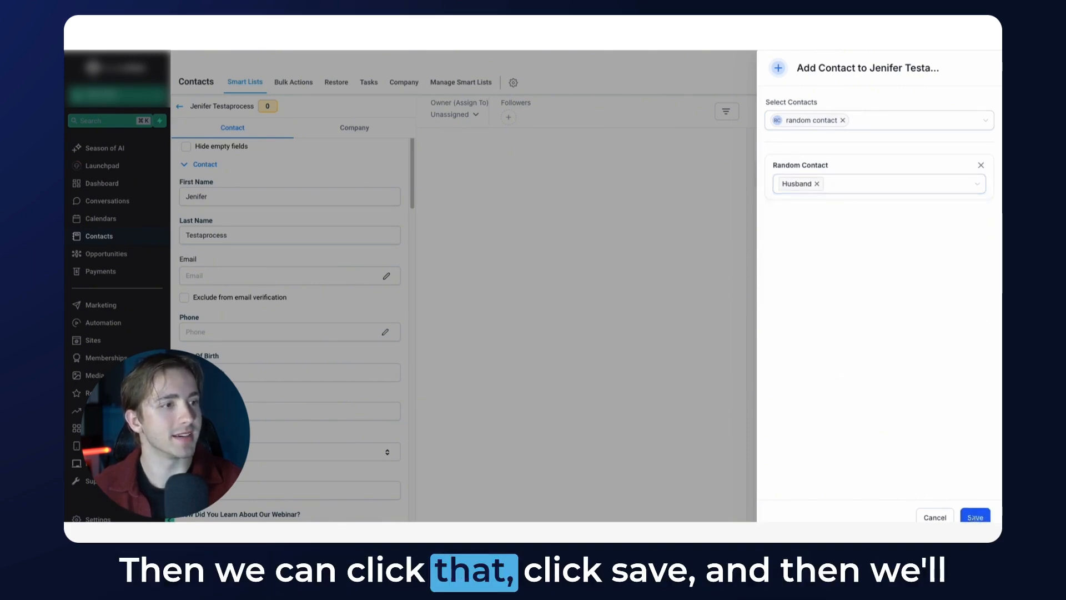
click(976, 516)
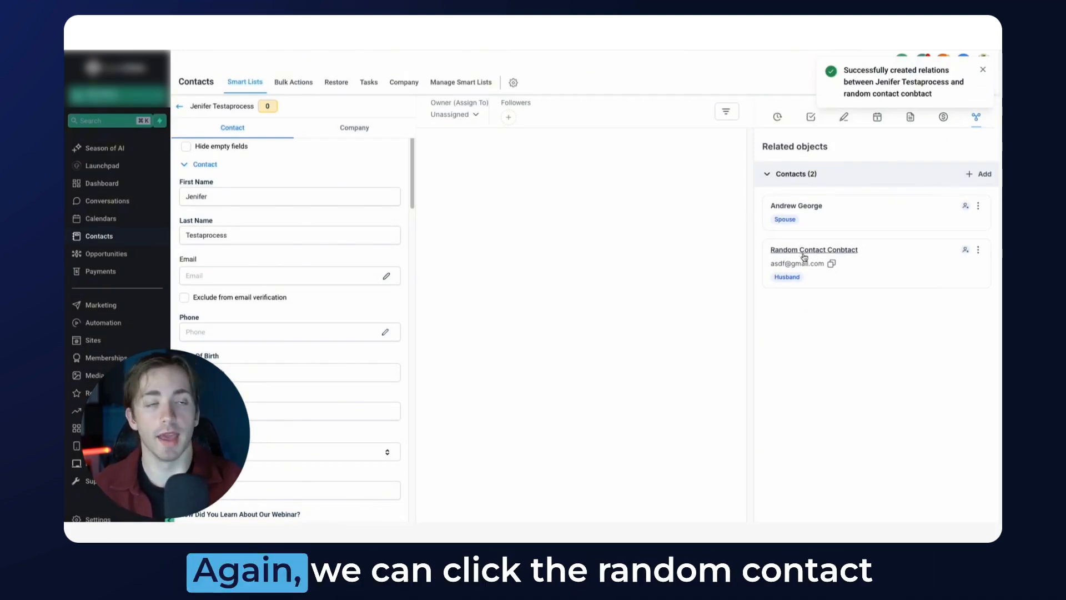
Browse between Random Contact Conbtact's and Jenifer's records to confirm Jenifer shows as Wife
click(813, 250)
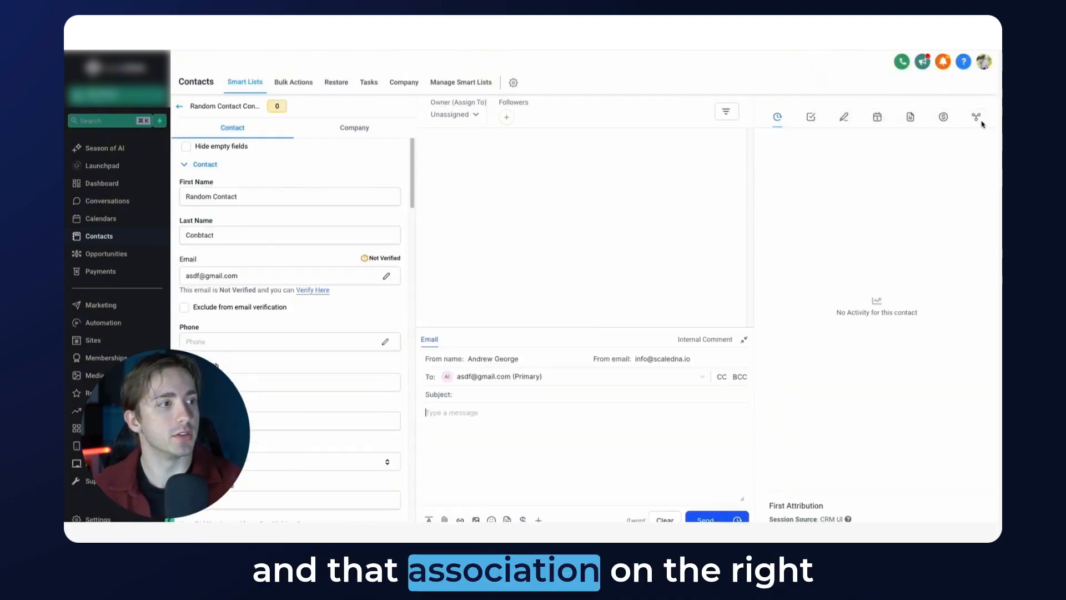
click(976, 117)
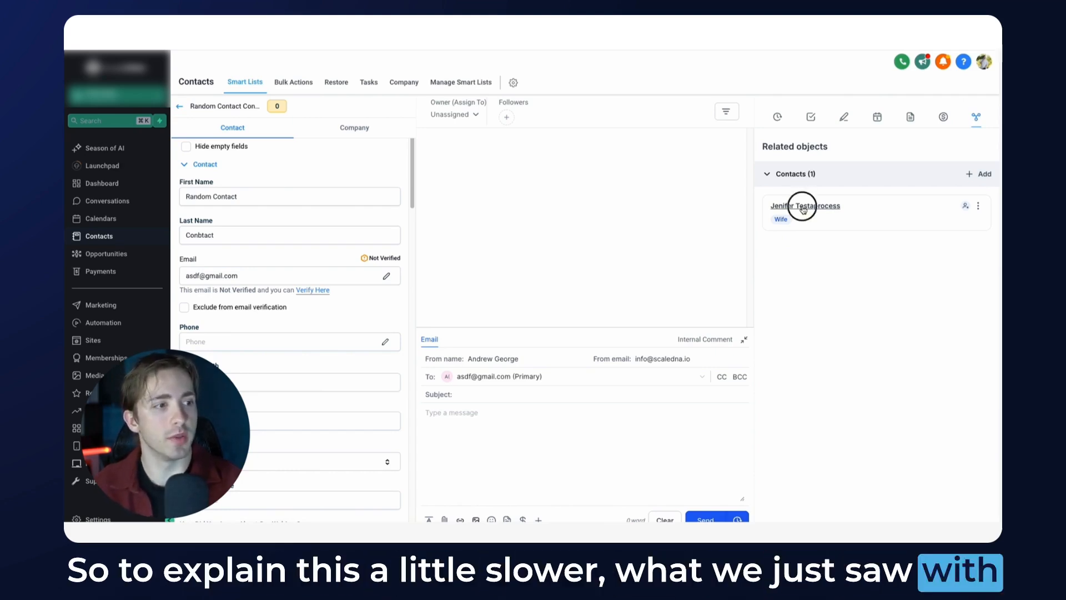
click(804, 205)
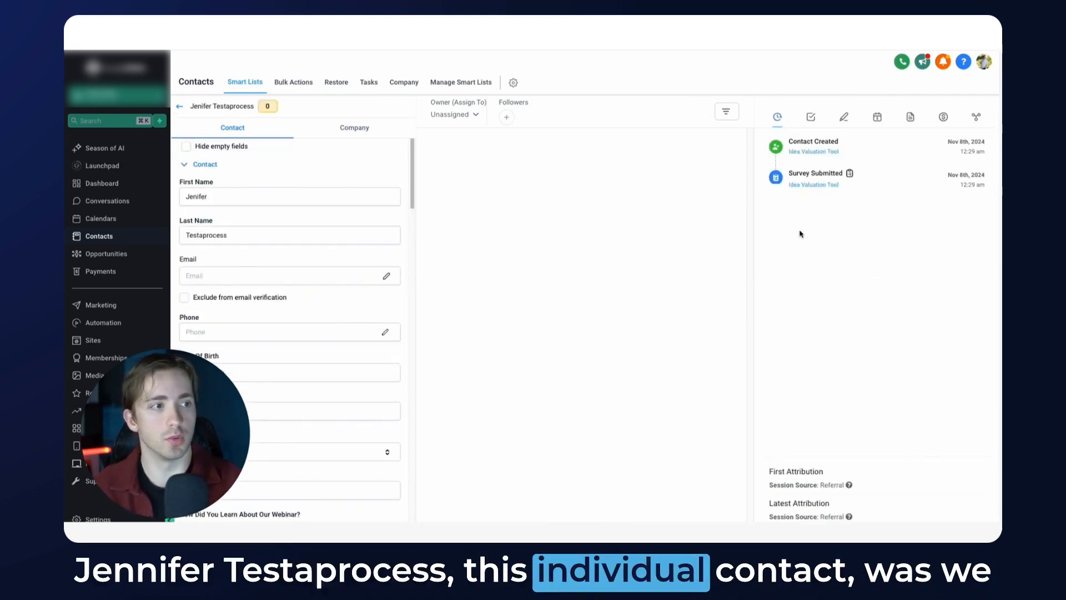
click(976, 116)
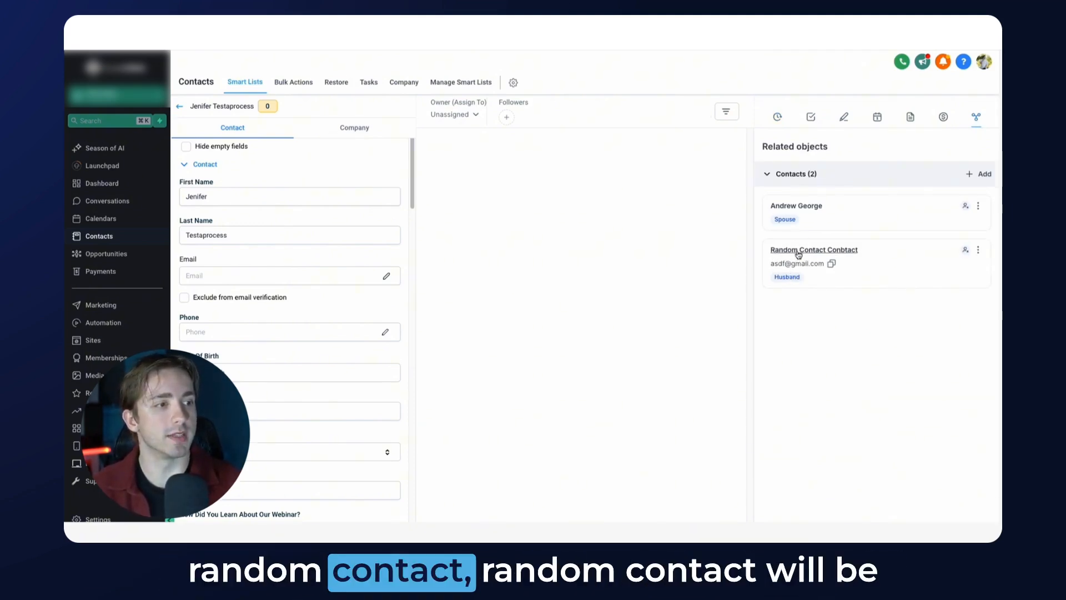
click(812, 250)
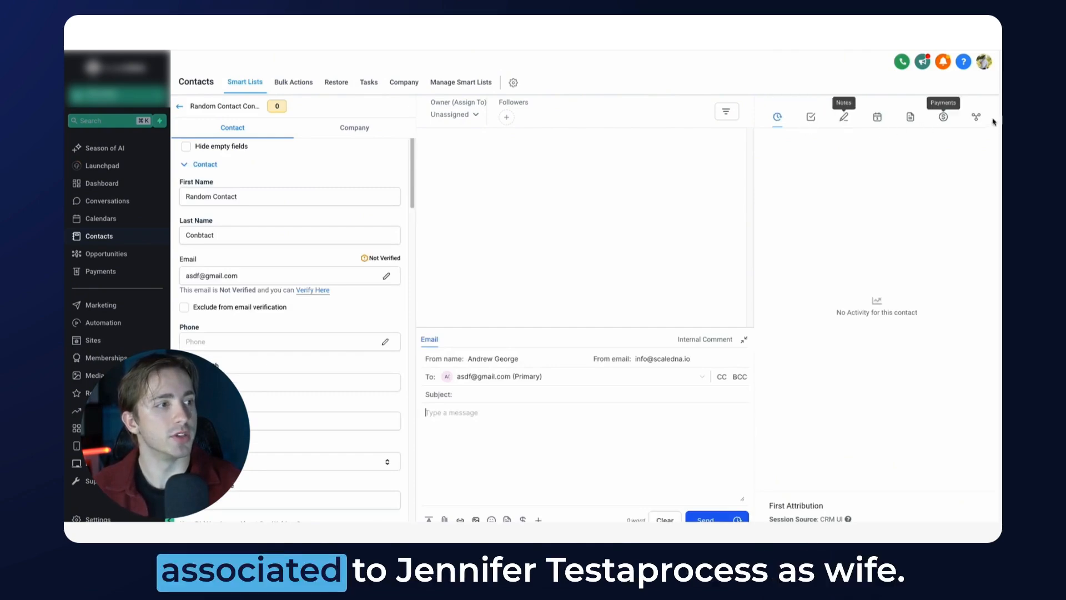
click(976, 117)
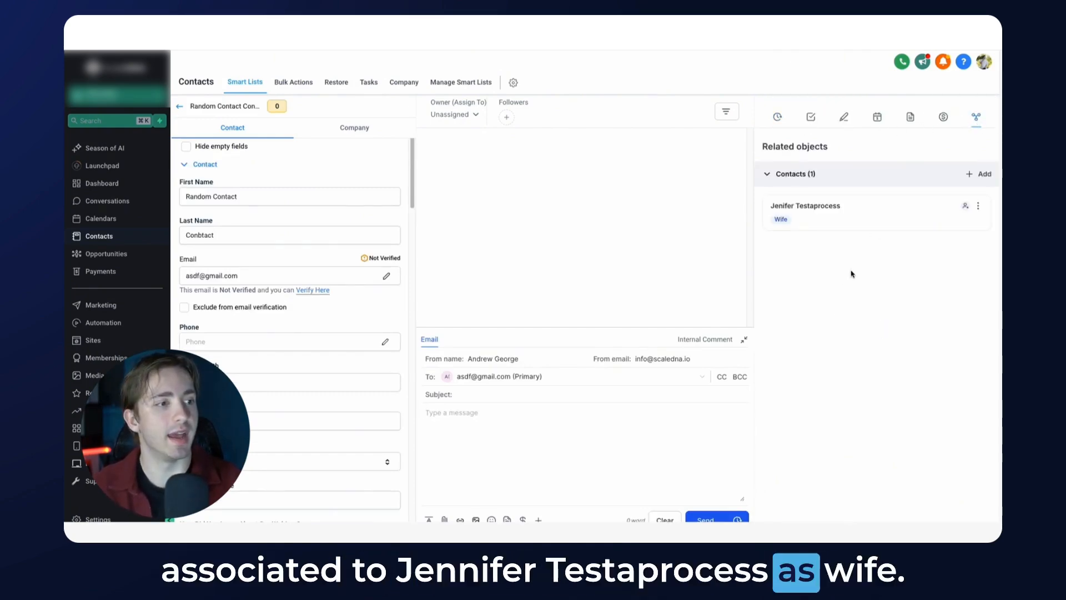